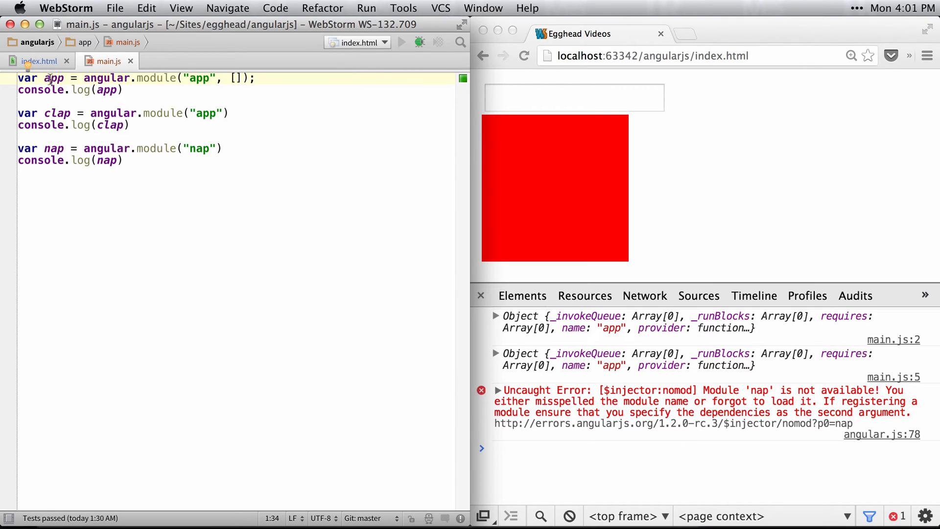
{"action": "double_click", "coordinate": [107, 89]}
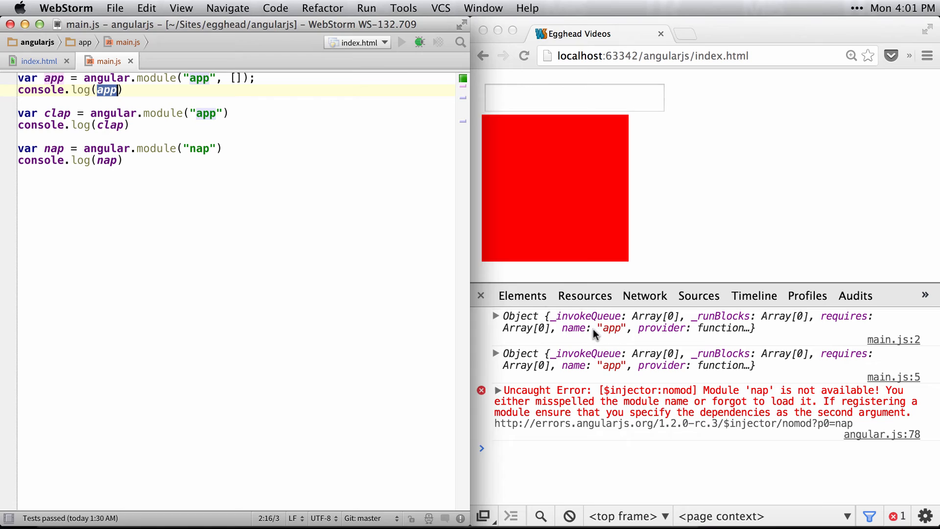
{"action": "left_click", "coordinate": [554, 188]}
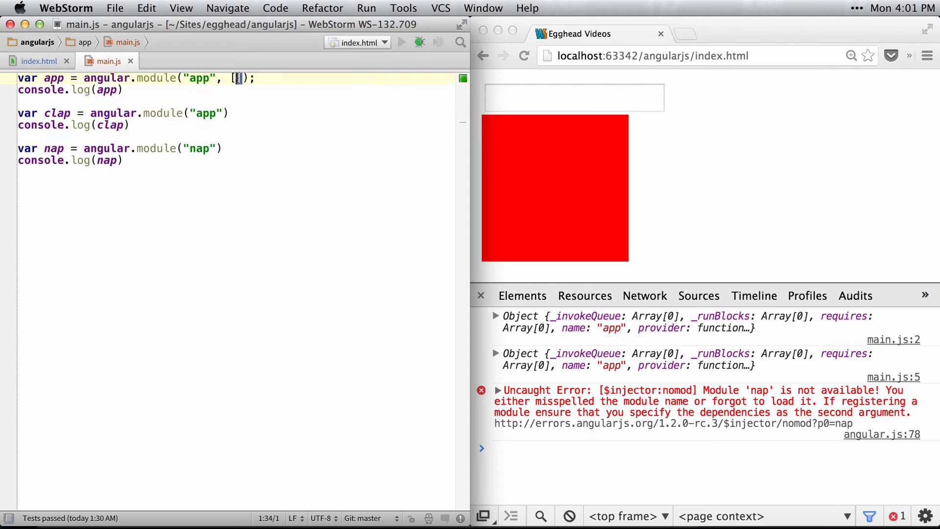
{"action": "double_click", "coordinate": [205, 112]}
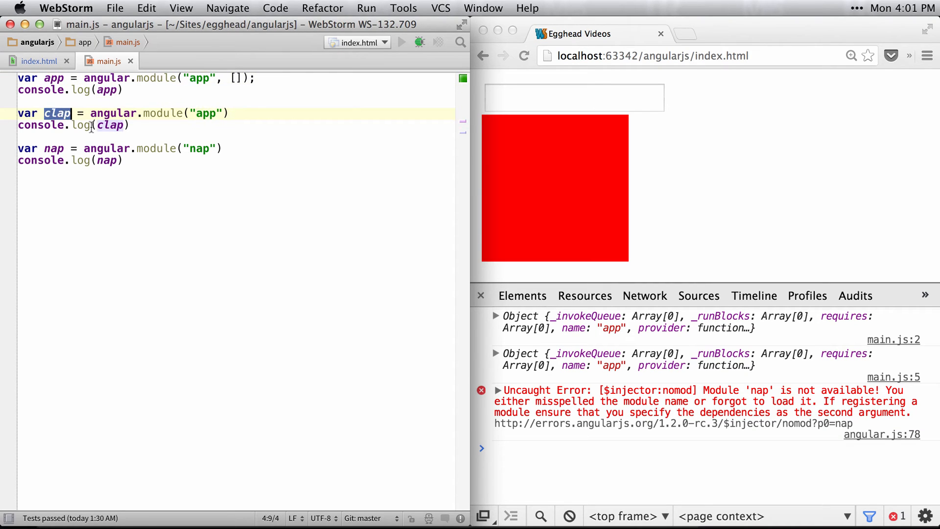
{"action": "double_click", "coordinate": [109, 124]}
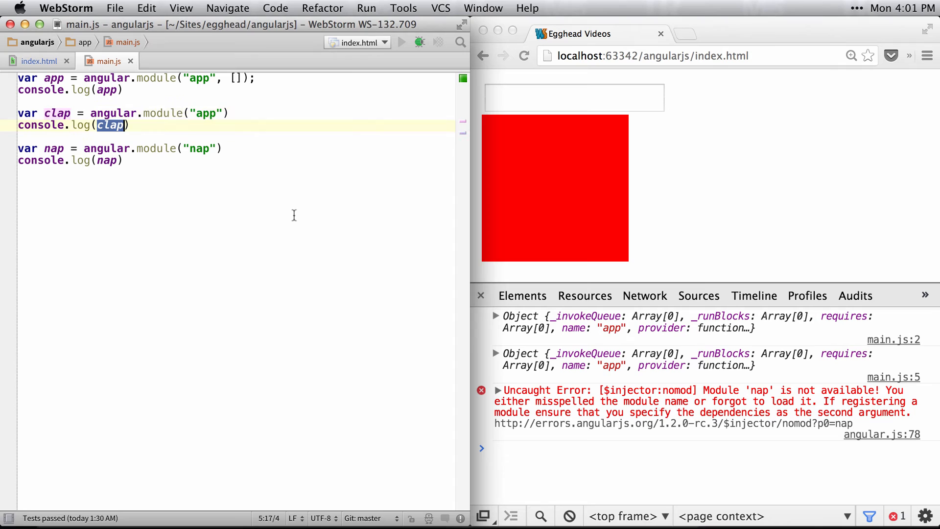
{"action": "mouse_move", "coordinate": [610, 365]}
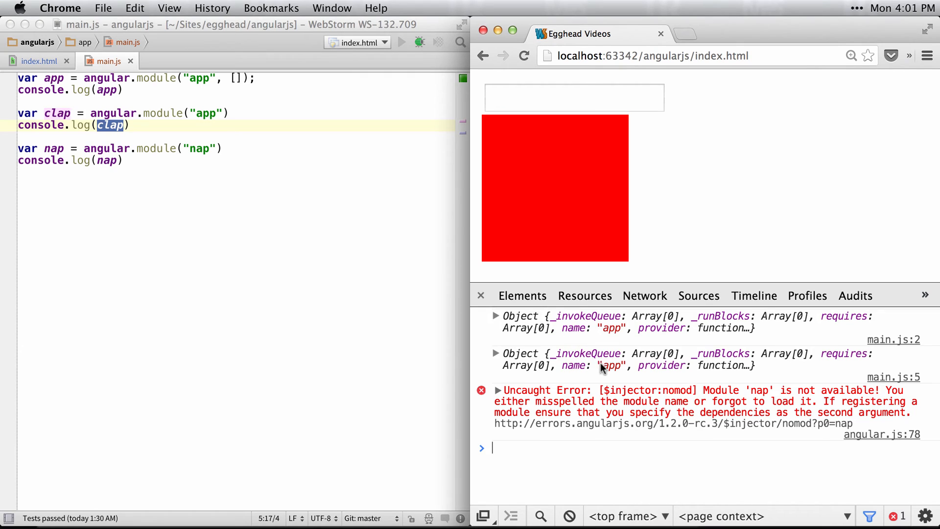
{"action": "left_click", "coordinate": [209, 114]}
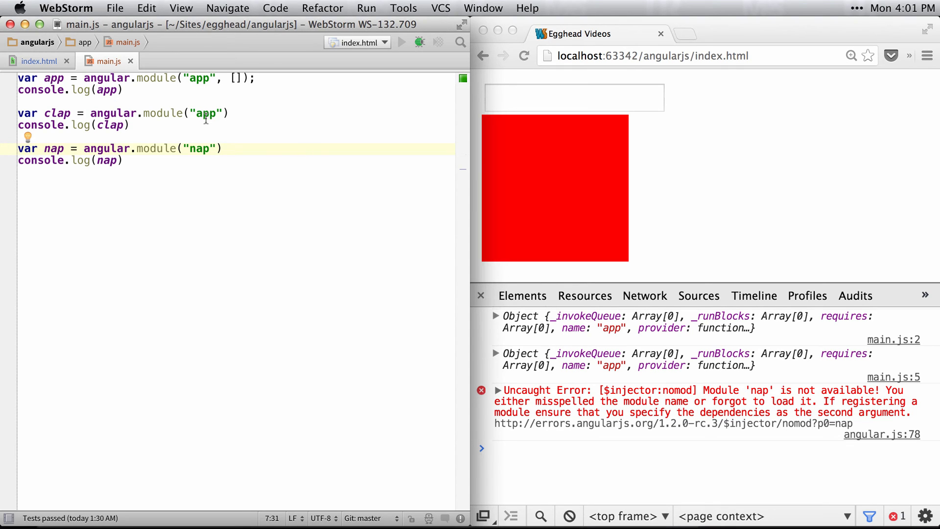
{"action": "double_click", "coordinate": [200, 148]}
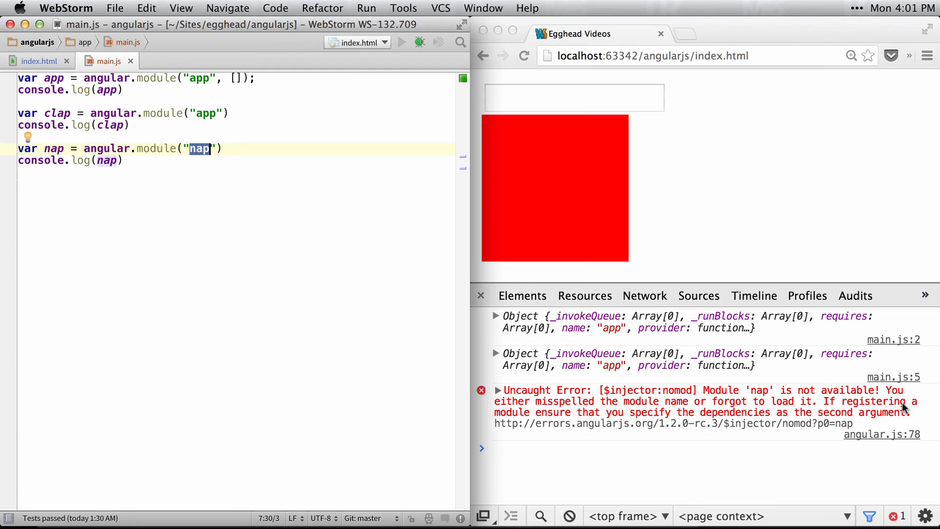
{"action": "mouse_move", "coordinate": [723, 421]}
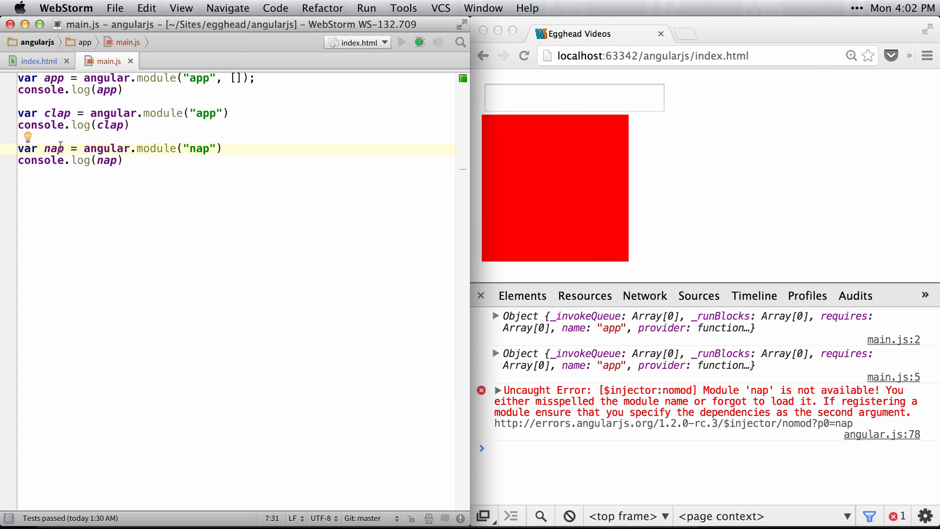
{"action": "double_click", "coordinate": [107, 160]}
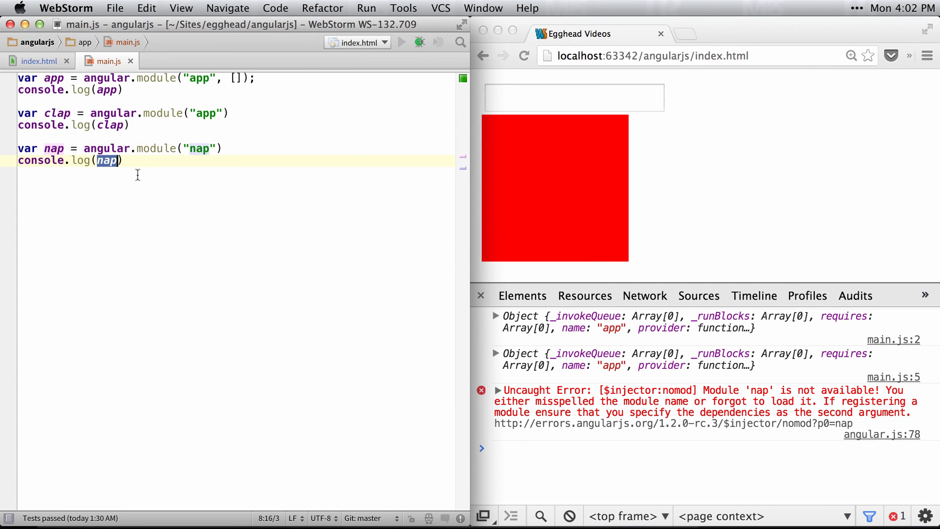